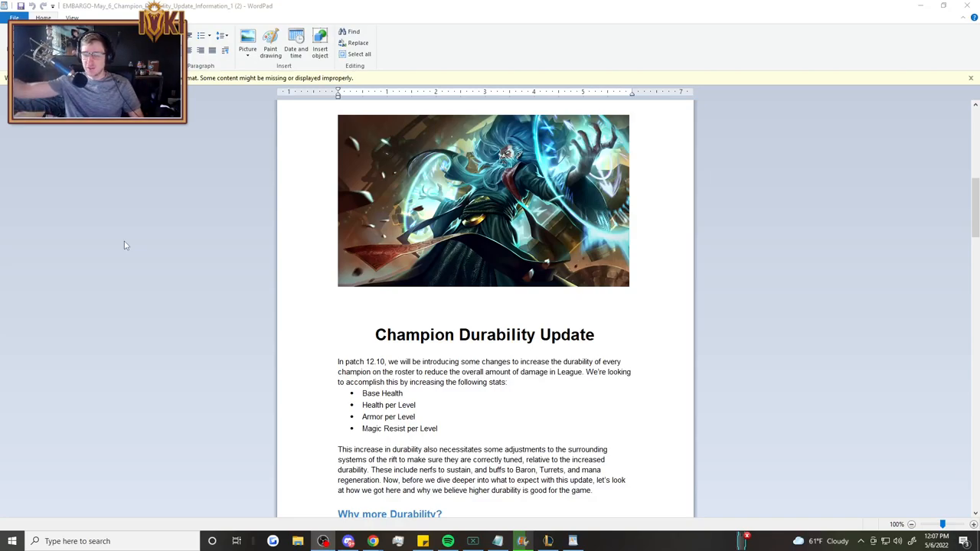
pyautogui.moveTo(82, 278)
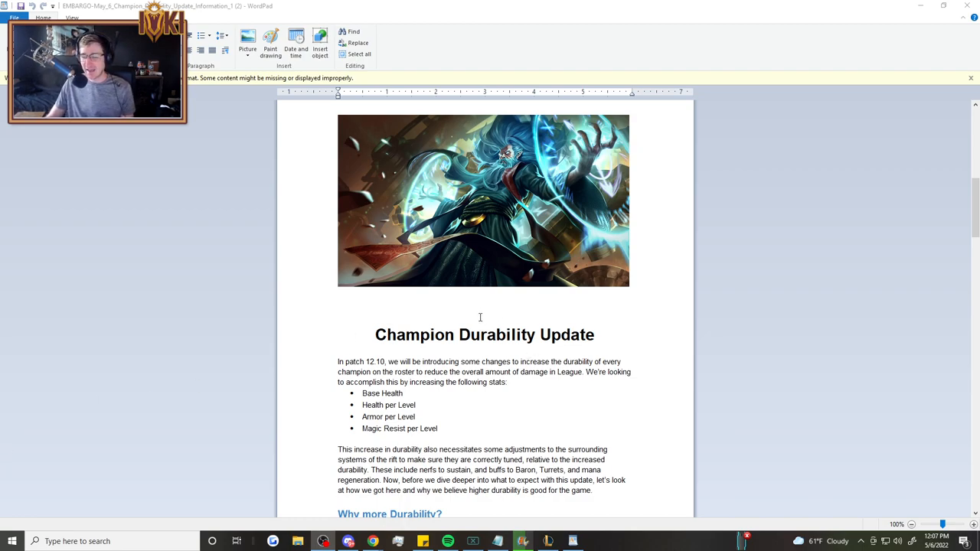
pyautogui.scroll(-3)
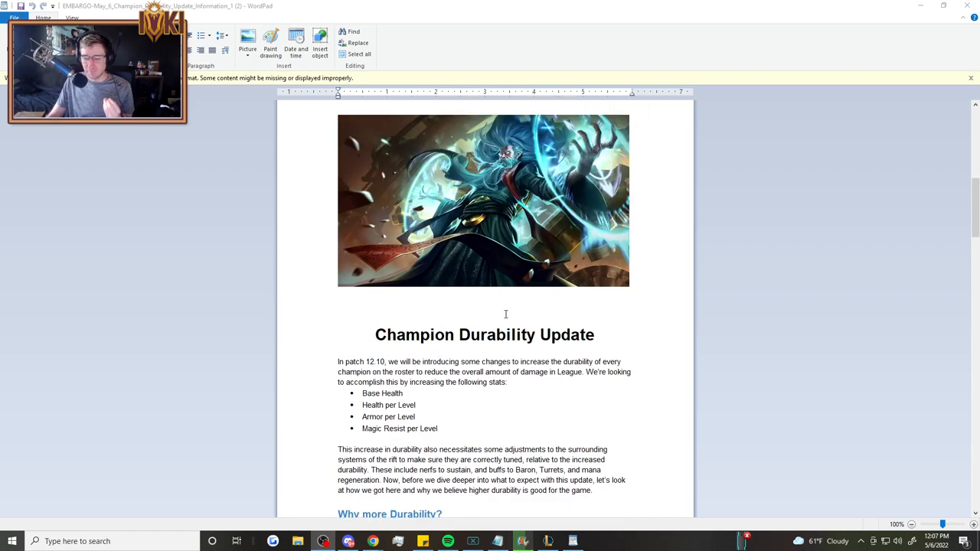
pyautogui.scroll(-3)
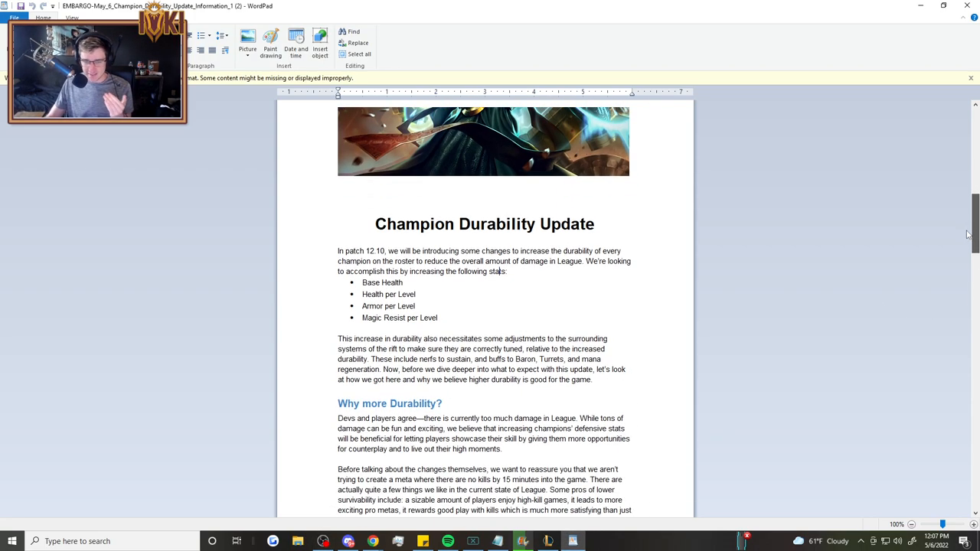
pyautogui.scroll(-3)
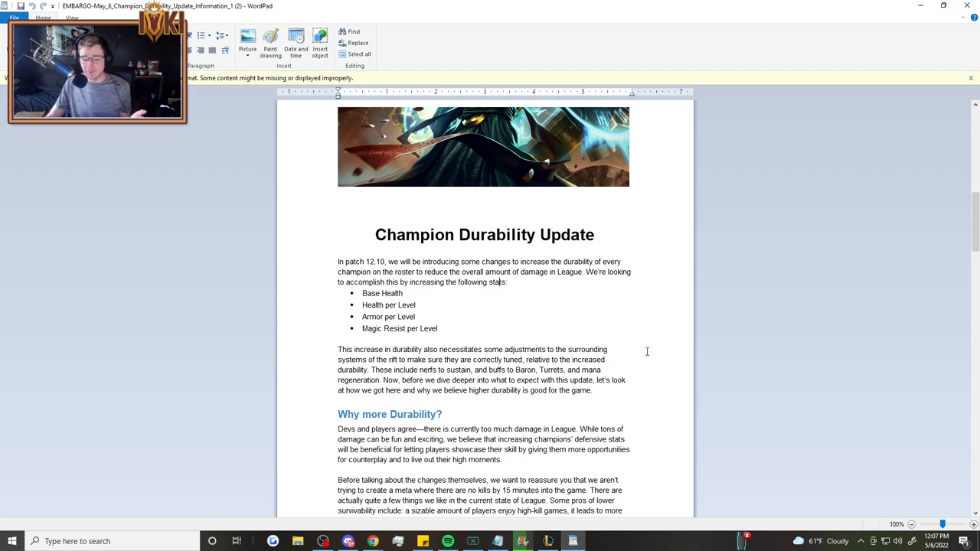
pyautogui.scroll(-3)
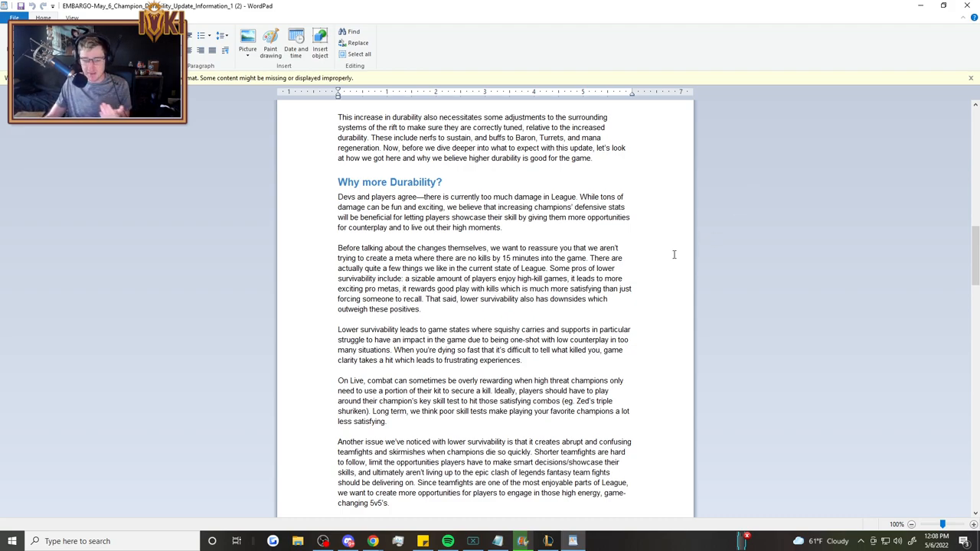
pyautogui.scroll(-3)
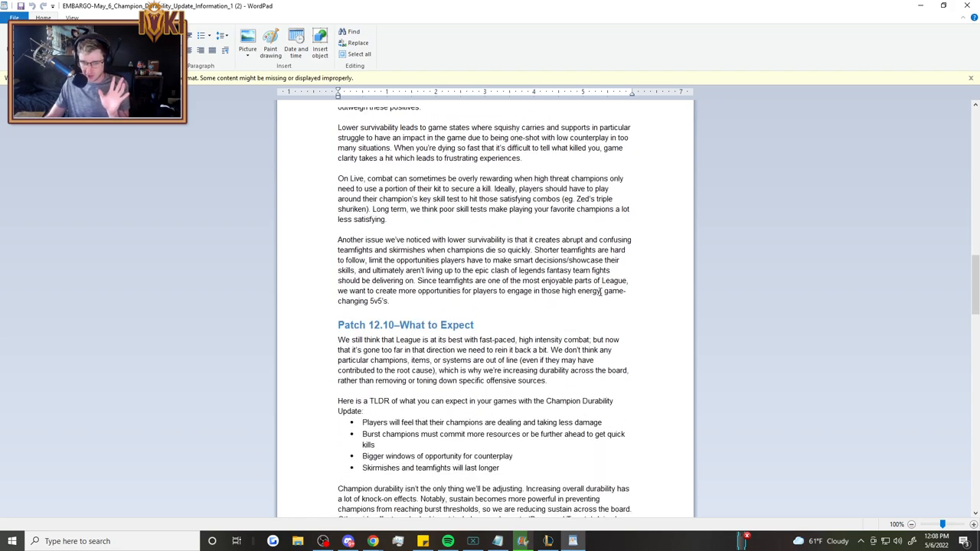
pyautogui.scroll(-3)
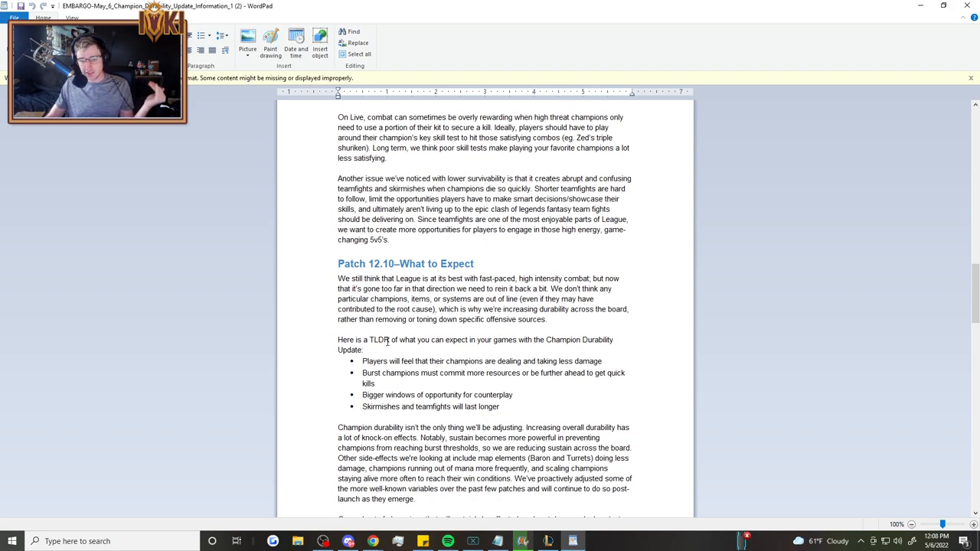
pyautogui.moveTo(681, 276)
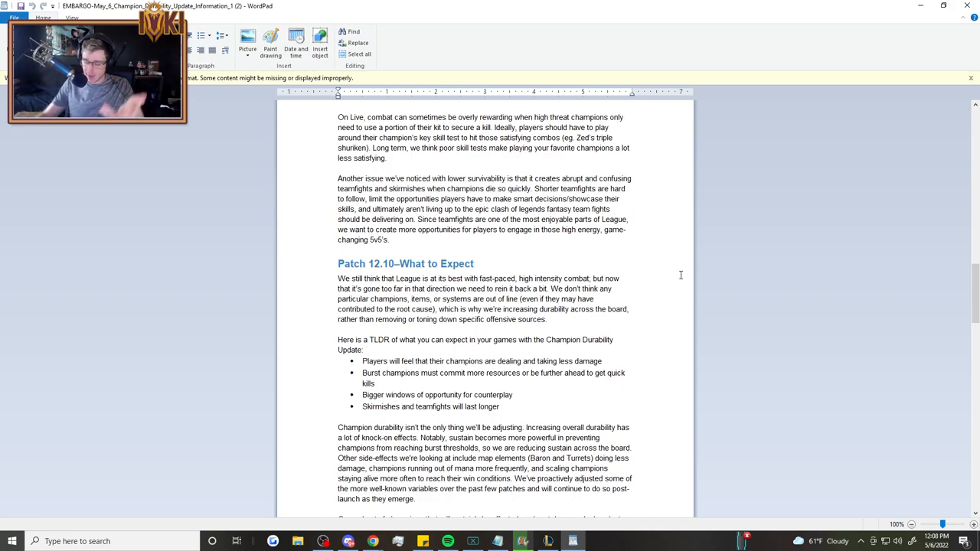
pyautogui.scroll(-3)
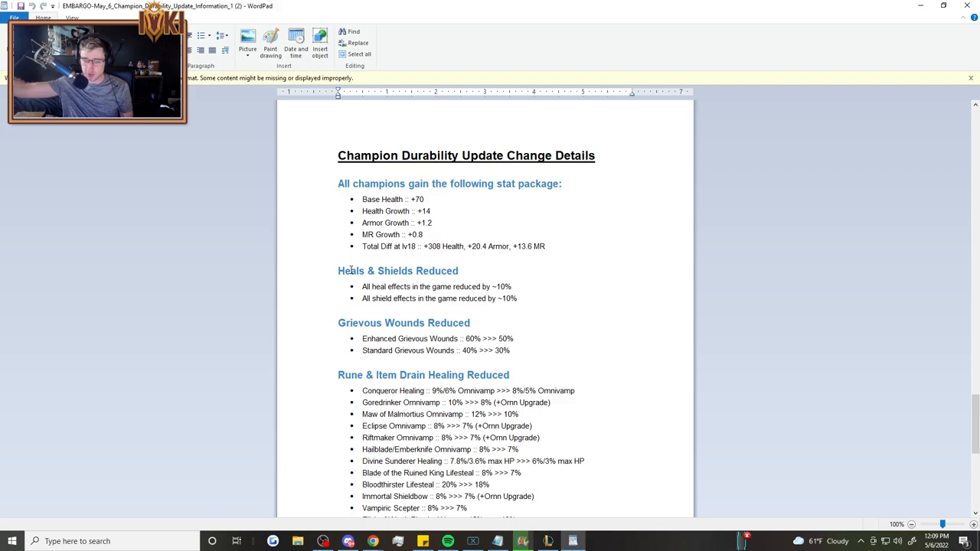
pyautogui.moveTo(486, 310)
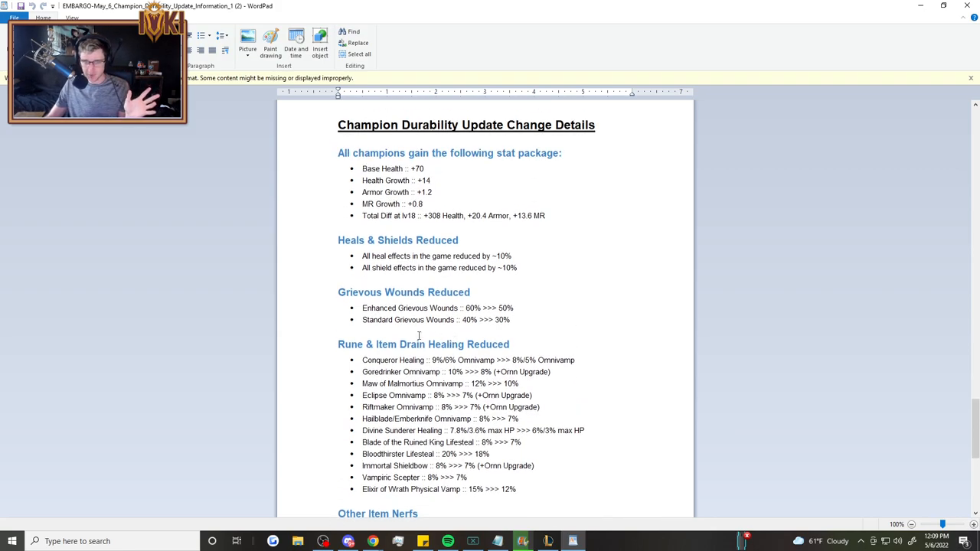
pyautogui.scroll(-3)
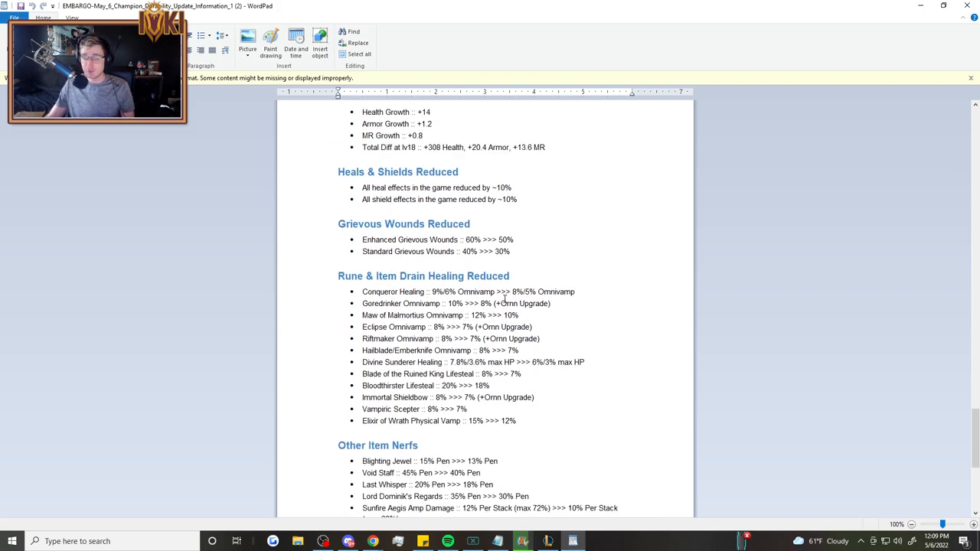
pyautogui.scroll(-3)
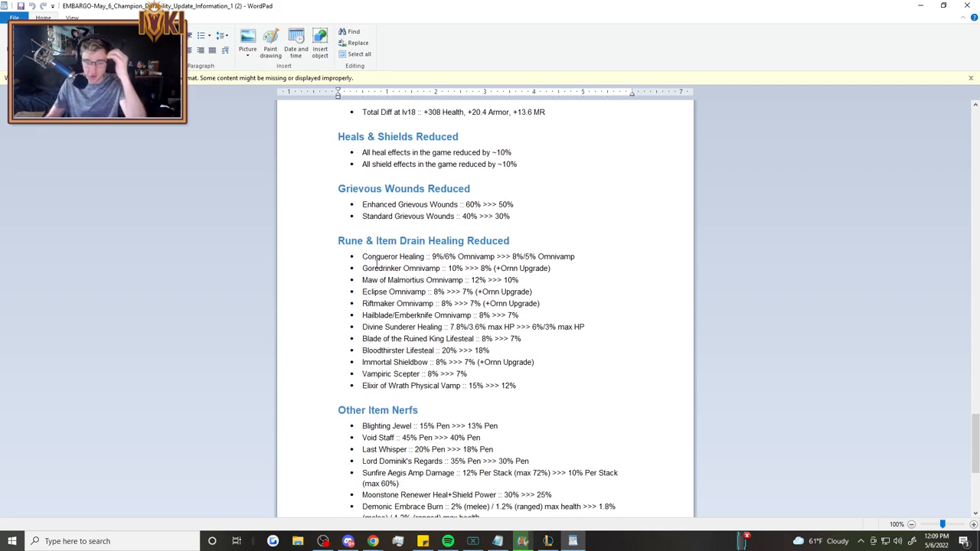
pyautogui.scroll(-3)
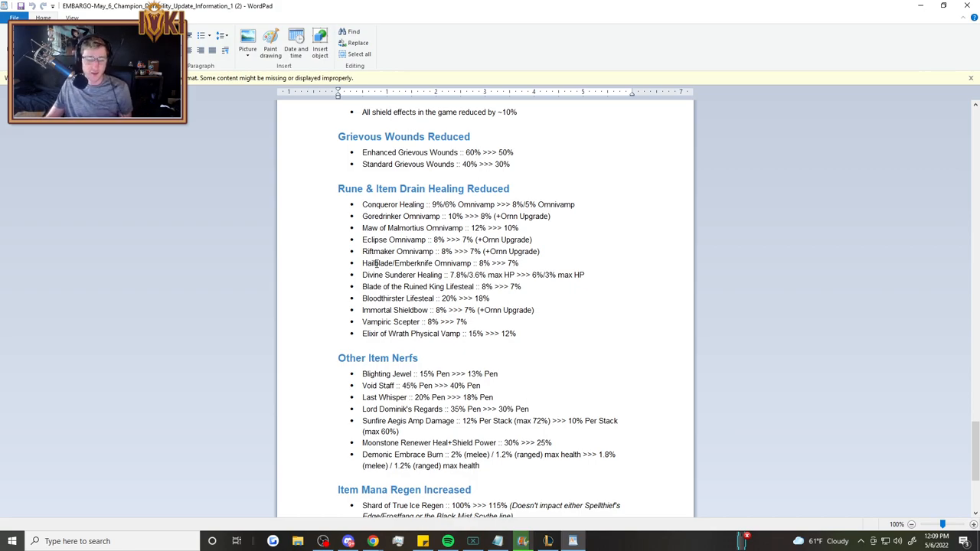
pyautogui.scroll(-3)
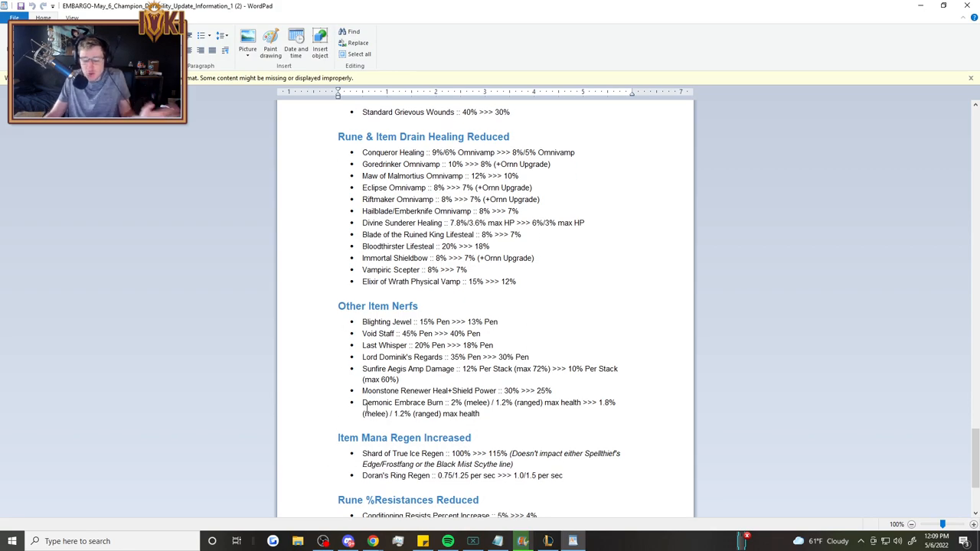
pyautogui.scroll(-3)
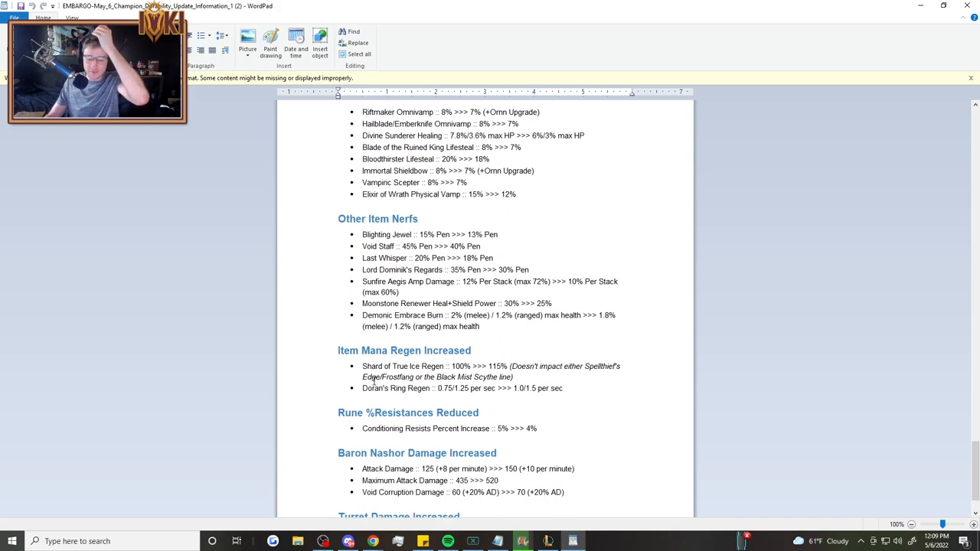
pyautogui.scroll(-3)
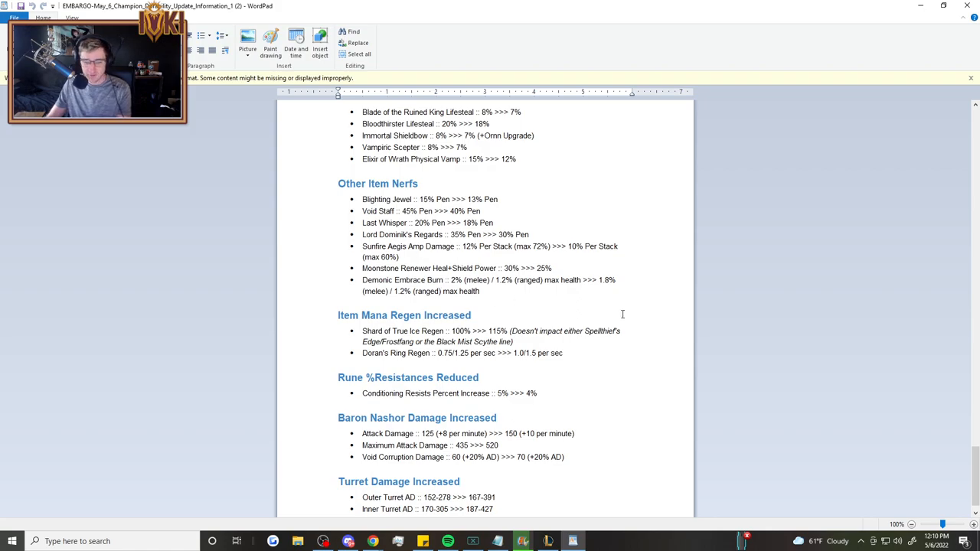
pyautogui.moveTo(710, 290)
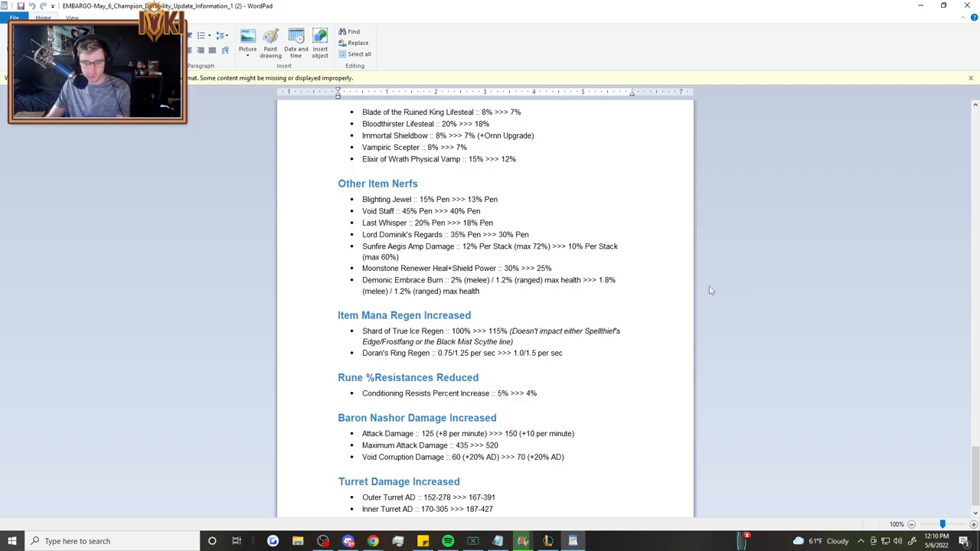
pyautogui.scroll(-3)
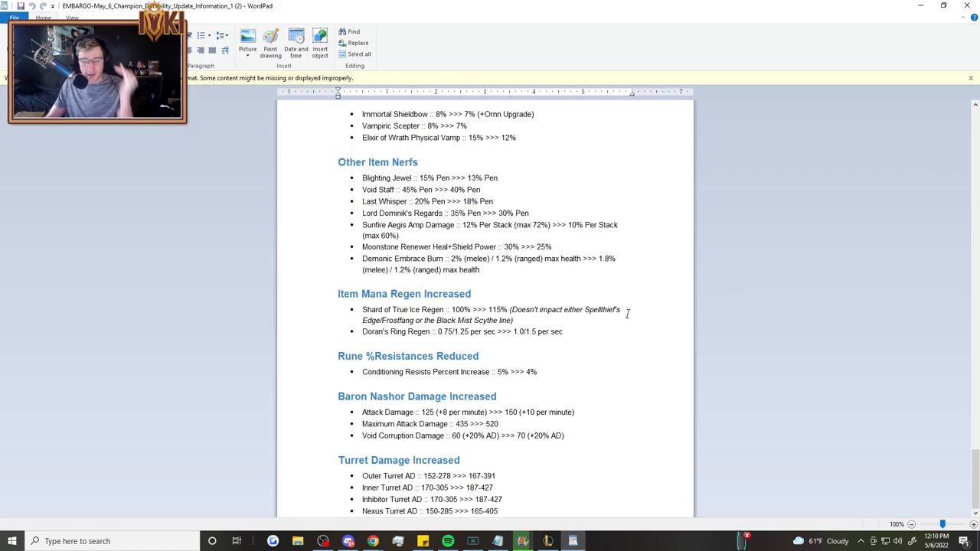
pyautogui.moveTo(596, 373)
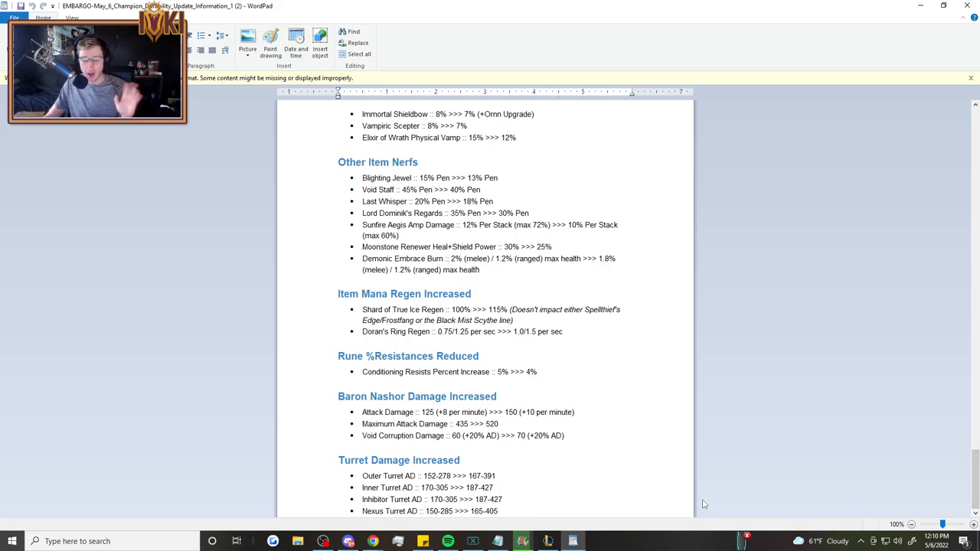
pyautogui.scroll(-3)
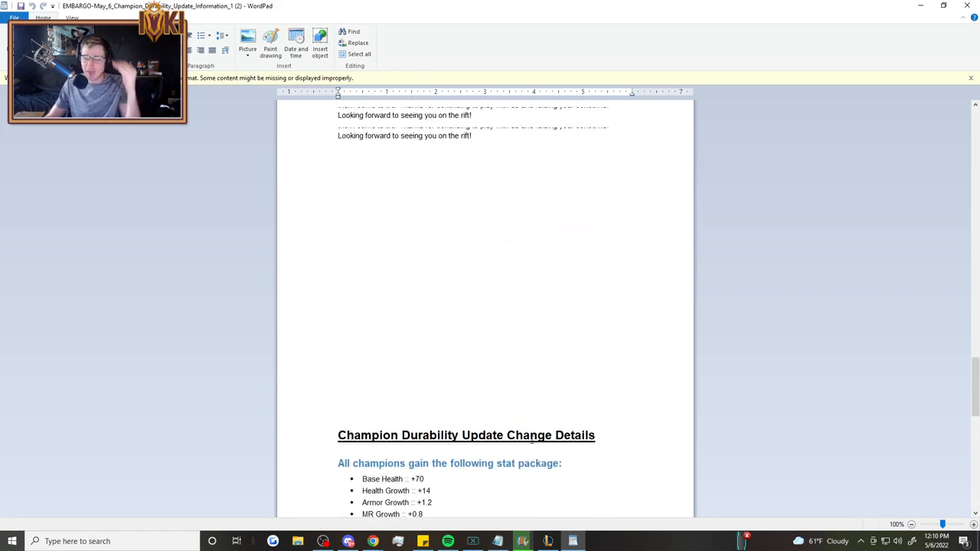